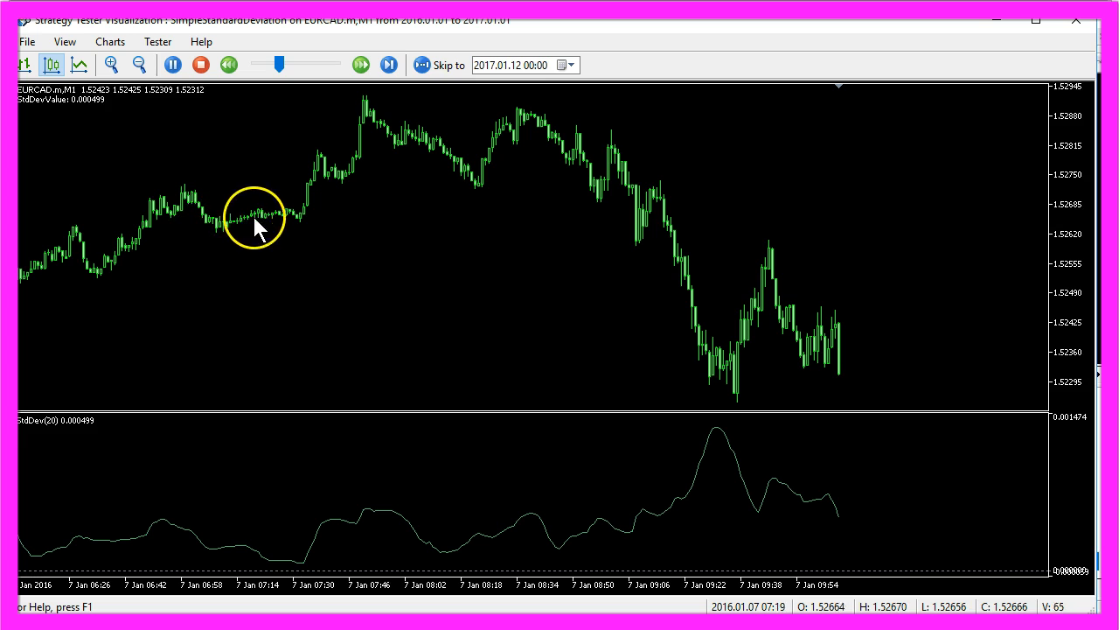
Raise the visualization speed so the EURCAD M1 test advances to 21 January
click(361, 64)
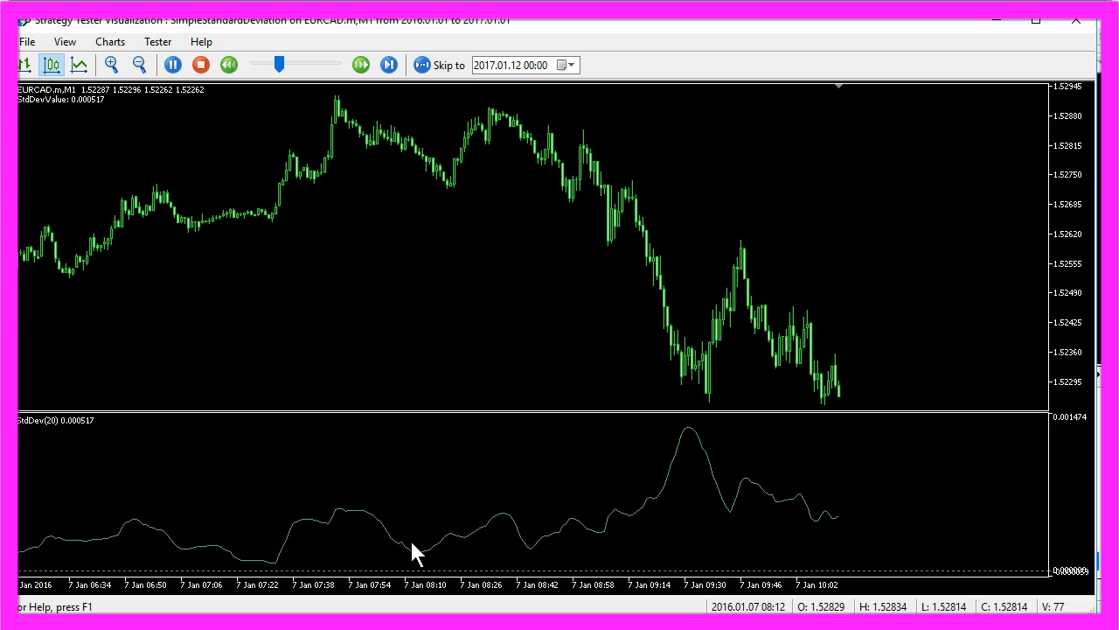
mouse_move(687, 437)
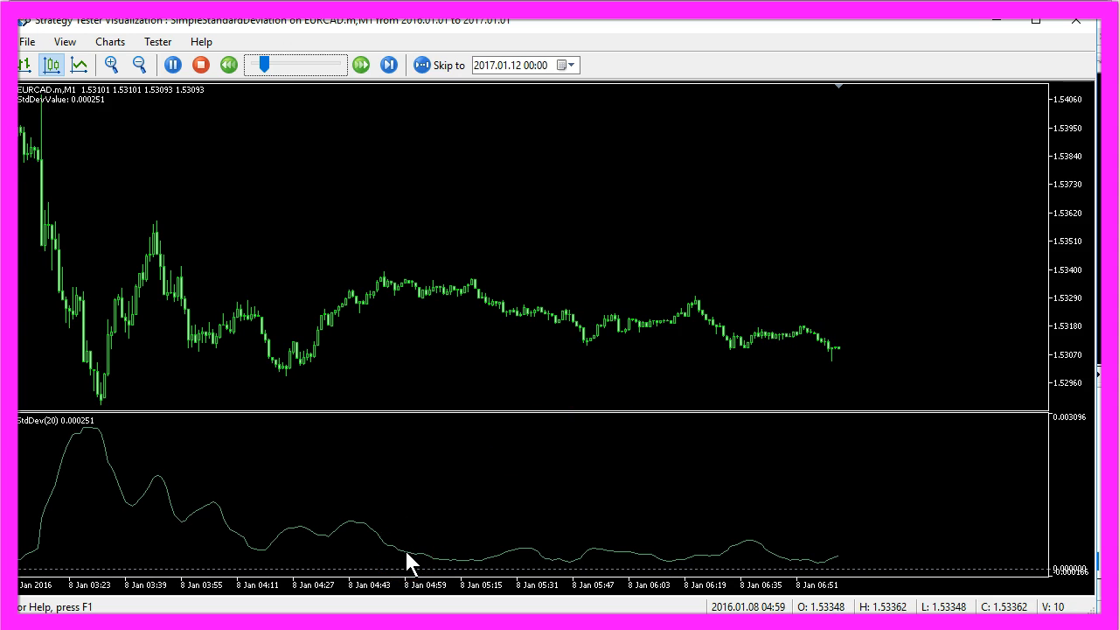
mouse_move(606, 562)
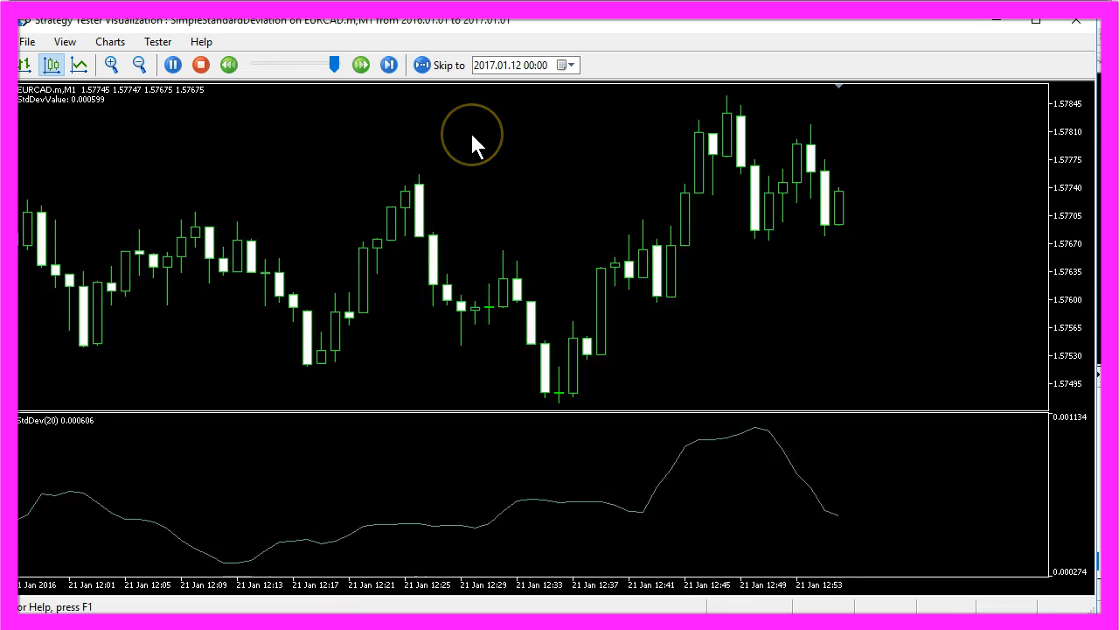
click(360, 65)
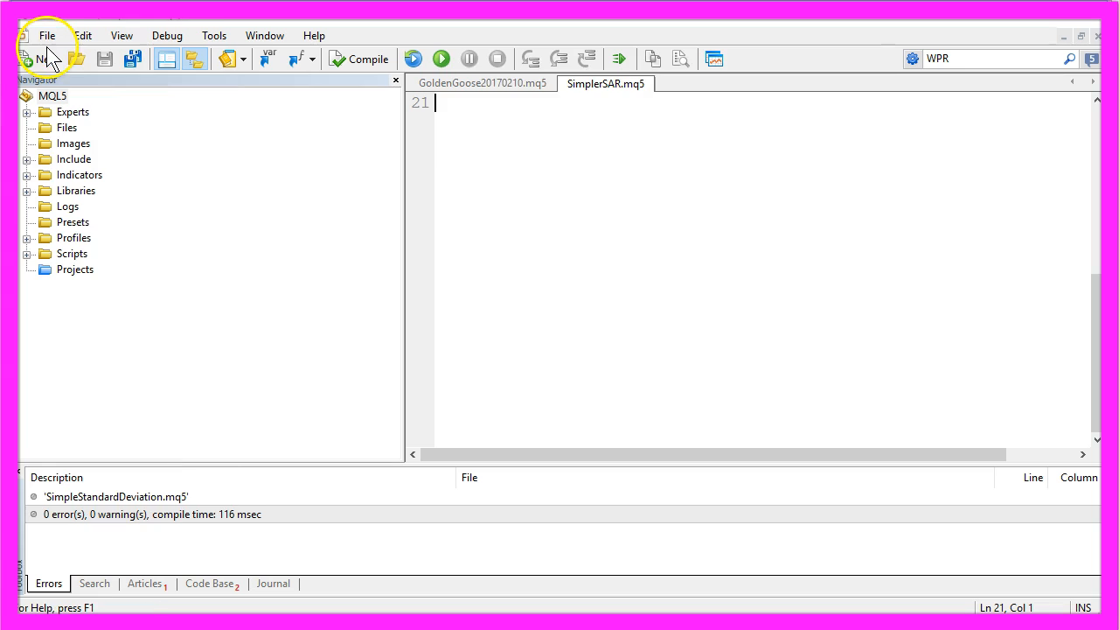
Generate the SimpleStandardDeviation Expert Advisor from the template, skipping extra event handlers
click(38, 59)
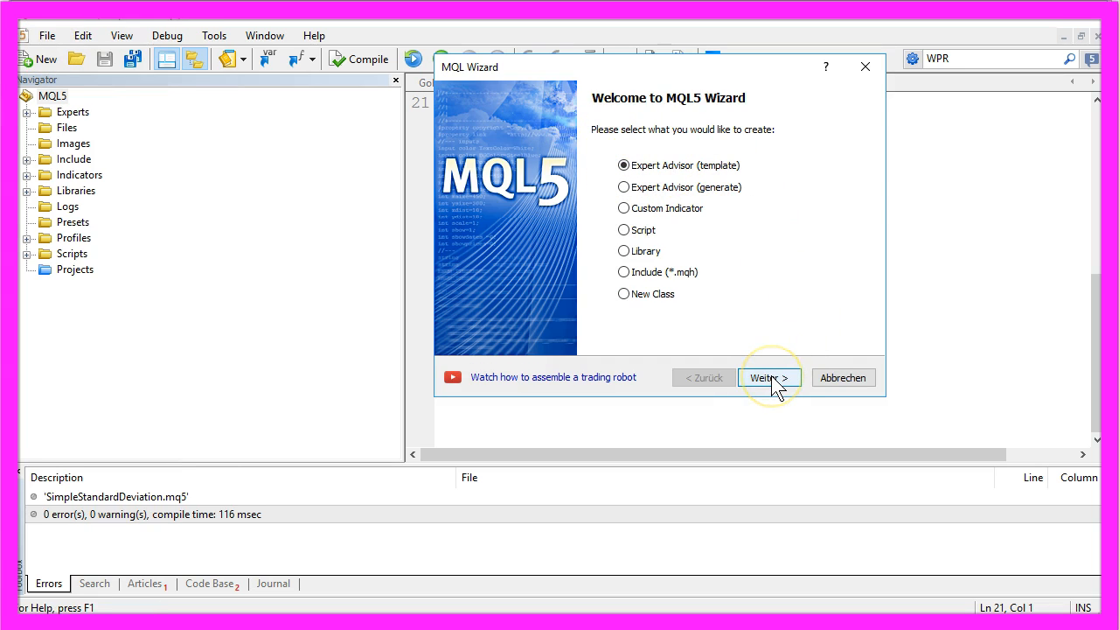
click(768, 377)
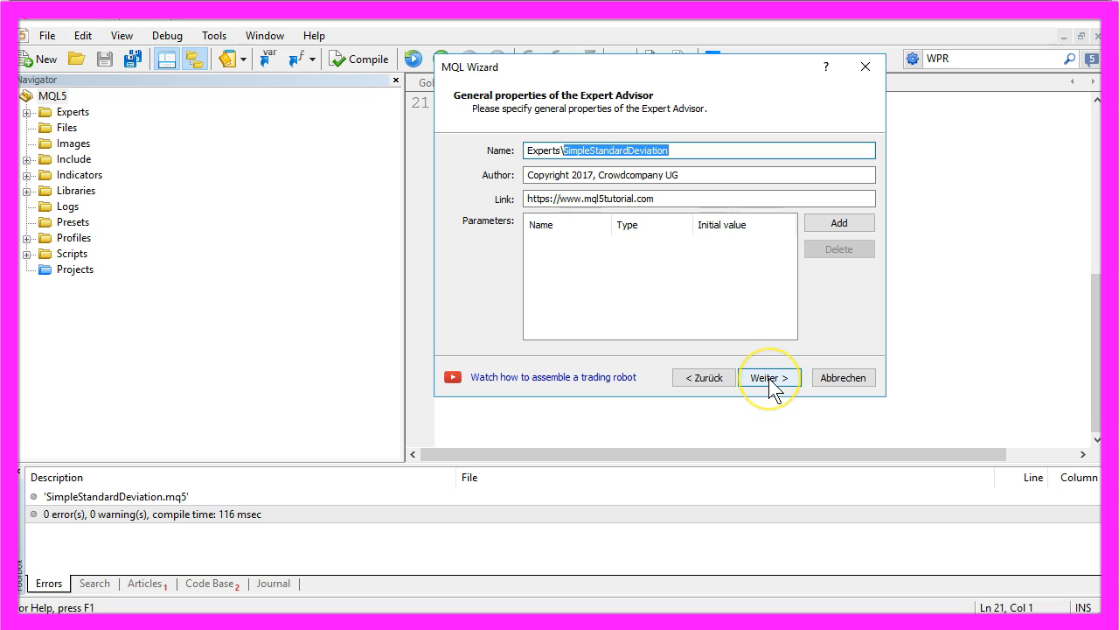
click(767, 377)
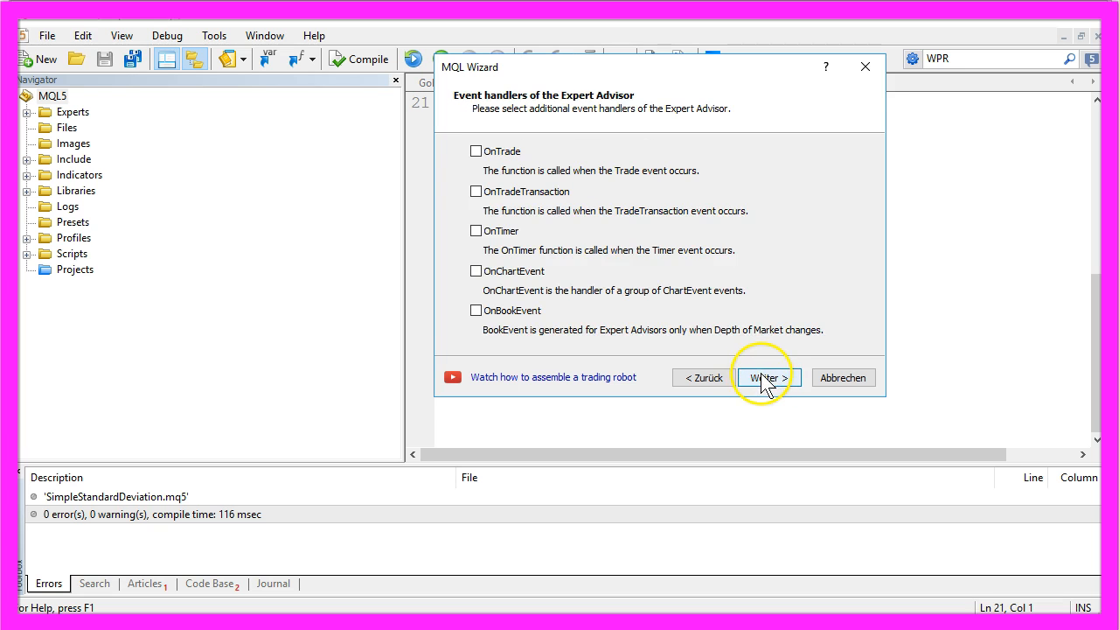
click(763, 377)
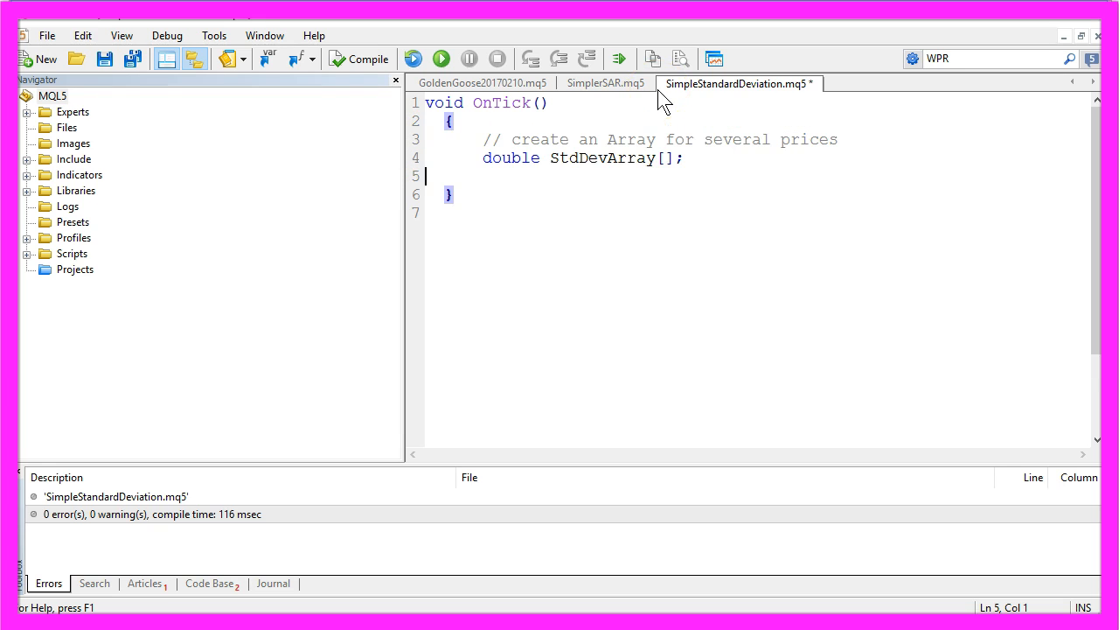
Select the OnTick declaration line and the StdDevArray array name
drag(606, 139, 839, 139)
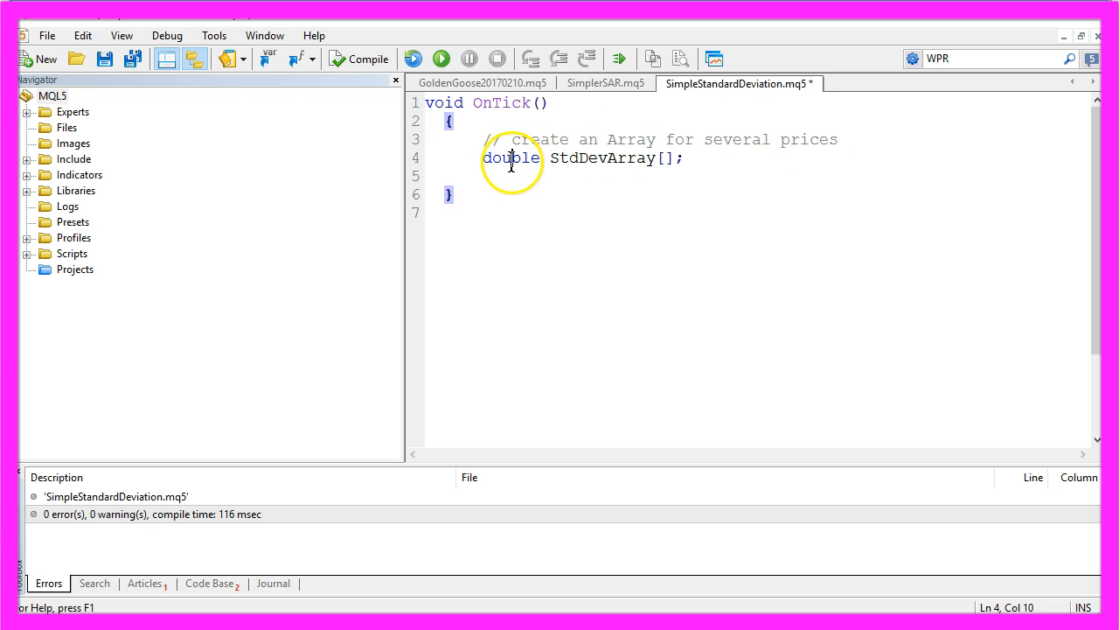
double_click(602, 158)
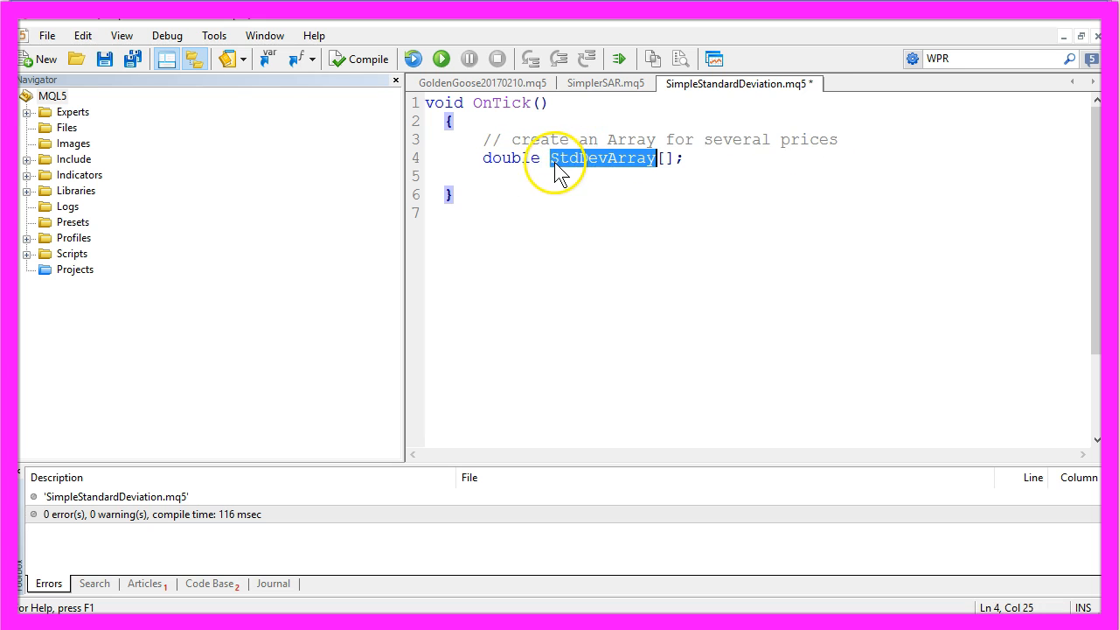
mouse_move(634, 165)
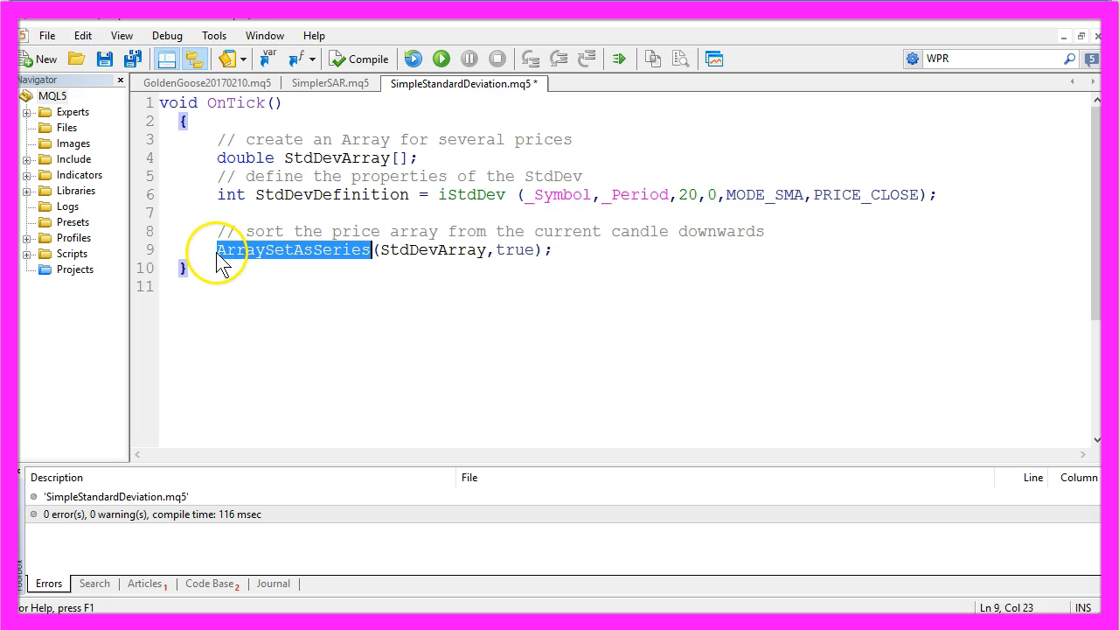
mouse_move(341, 262)
text(CopyBuffer(StdDevDefinition,0,0,3,StdDevArray);)
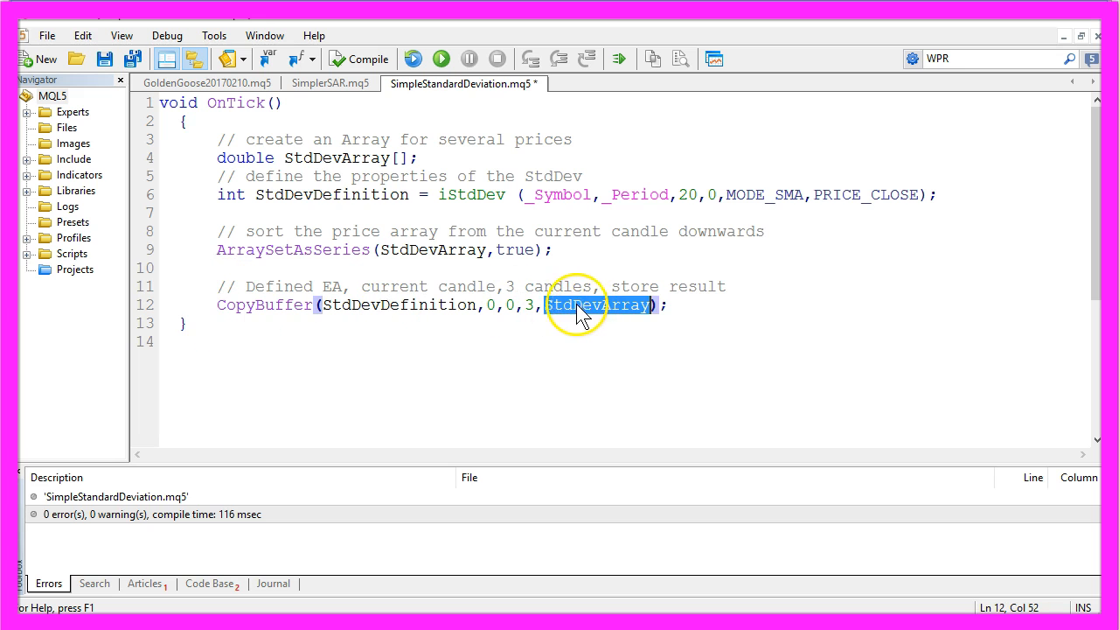
Select StdDevArray as the CopyBuffer destination array
double_click(398, 304)
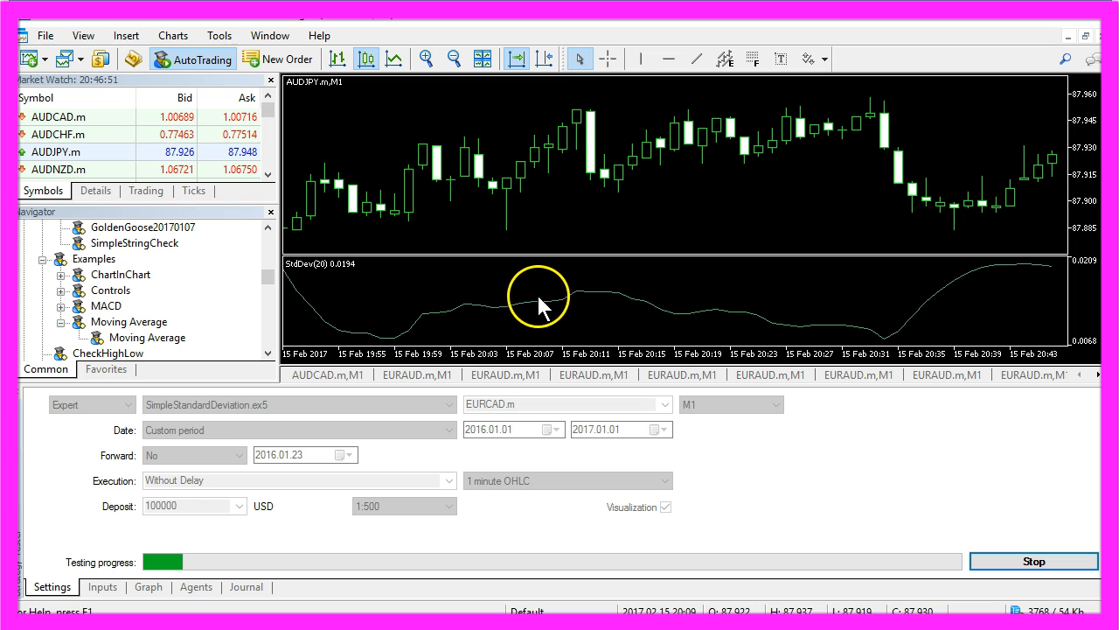
mouse_move(612, 302)
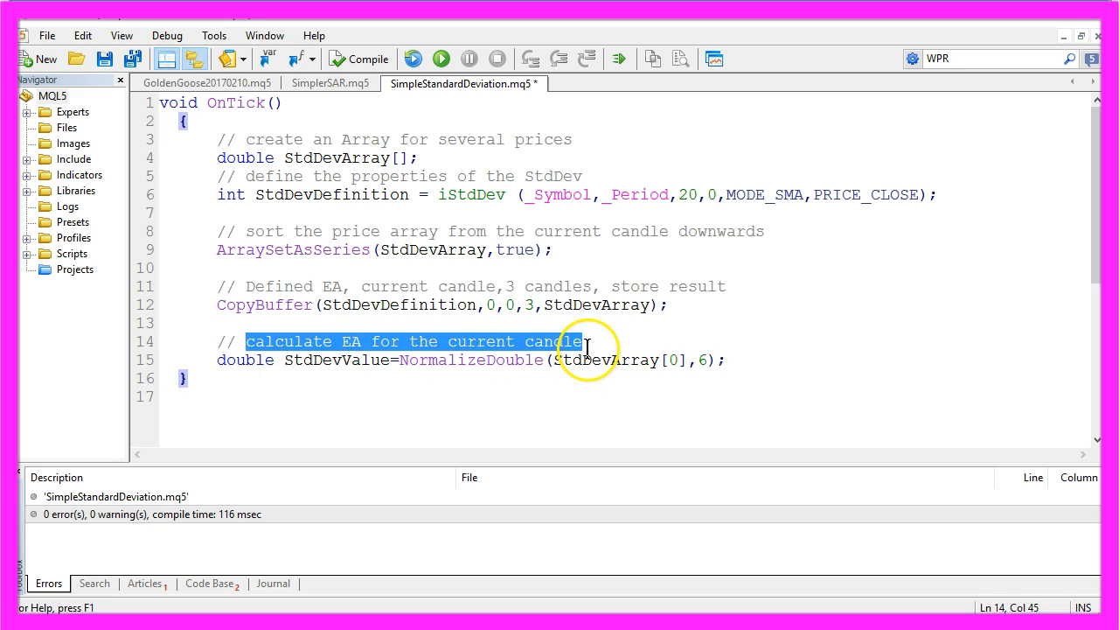
double_click(471, 360)
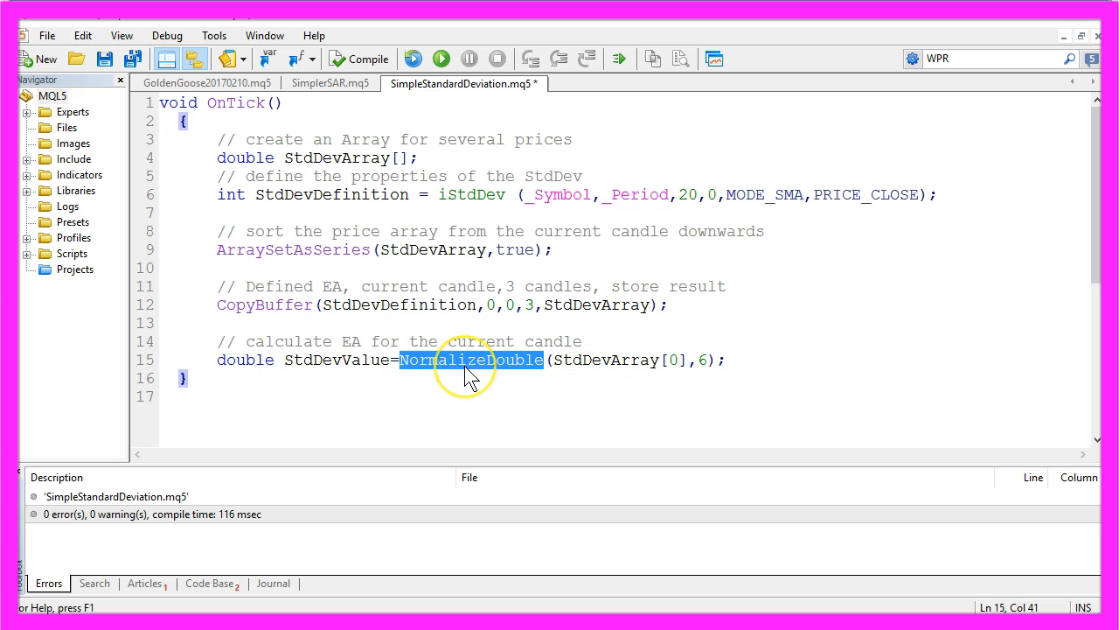
mouse_move(706, 360)
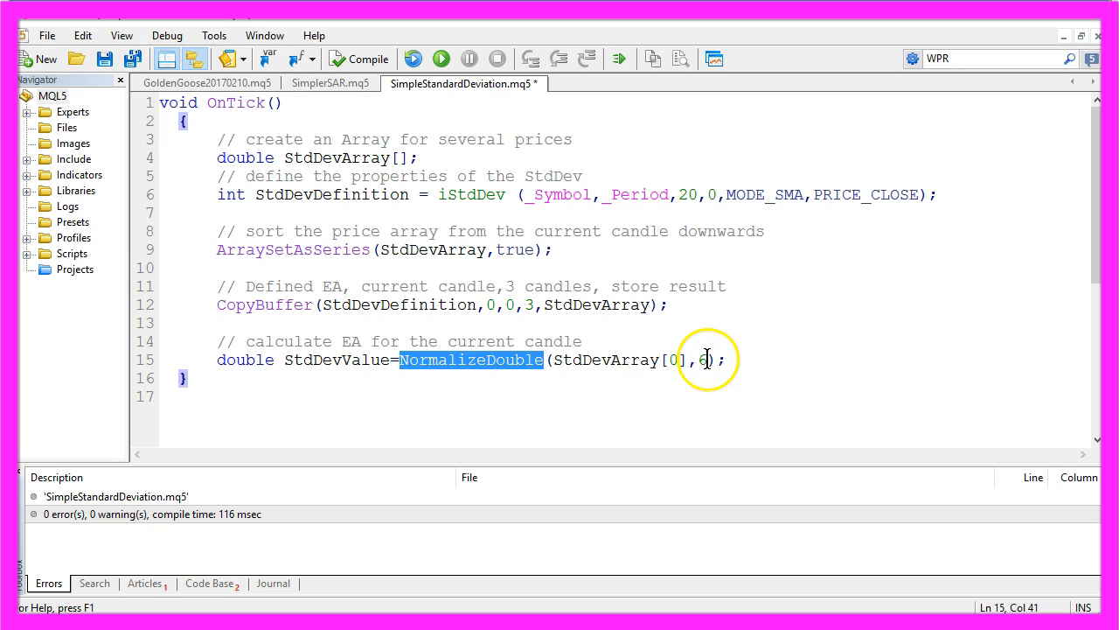
double_click(705, 359)
text(Comment ("StdDevValue: ",StdDevValue);)
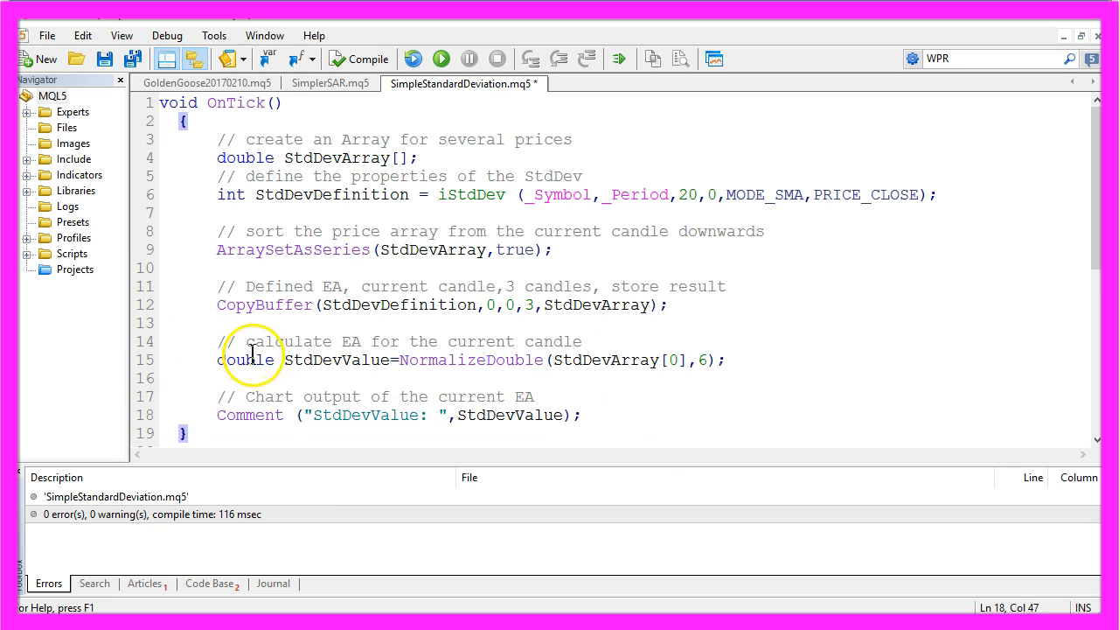
double_click(364, 414)
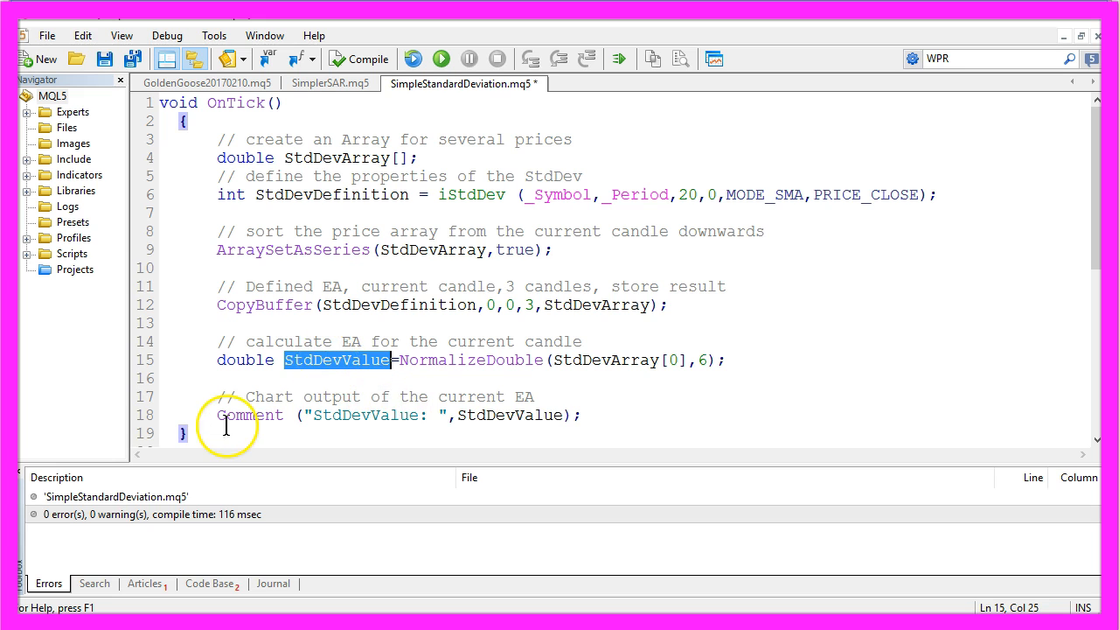
double_click(252, 414)
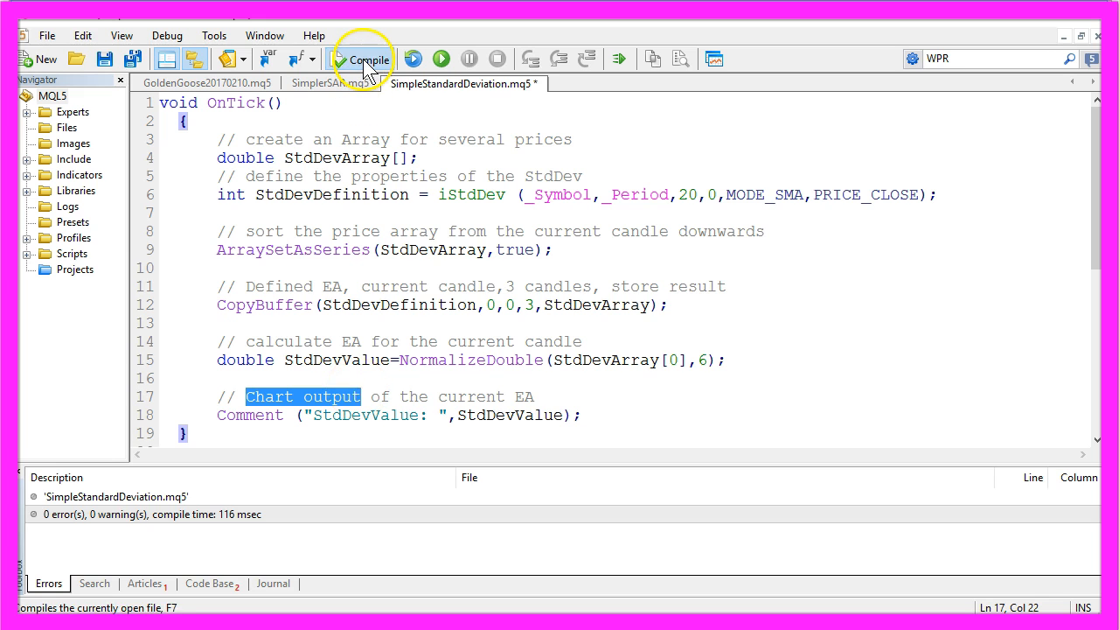
Compile SimpleStandardDeviation.mq5, getting 0 errors and 0 warnings
click(360, 58)
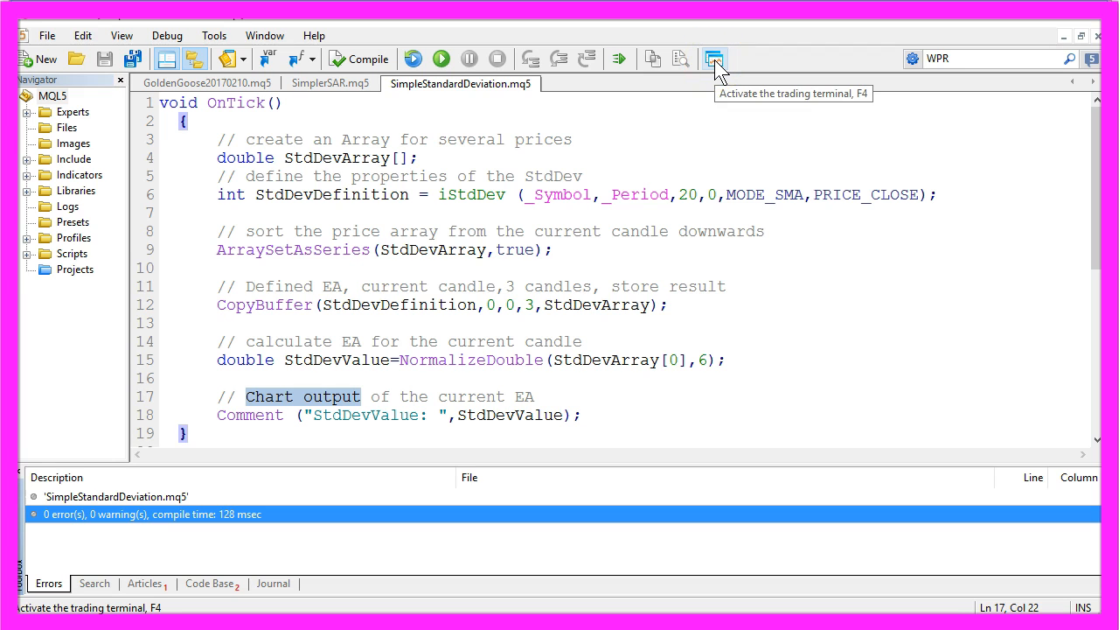
In the terminal's Strategy Tester, choose SimpleStandardDeviation.ex5 with Visualization enabled
click(714, 58)
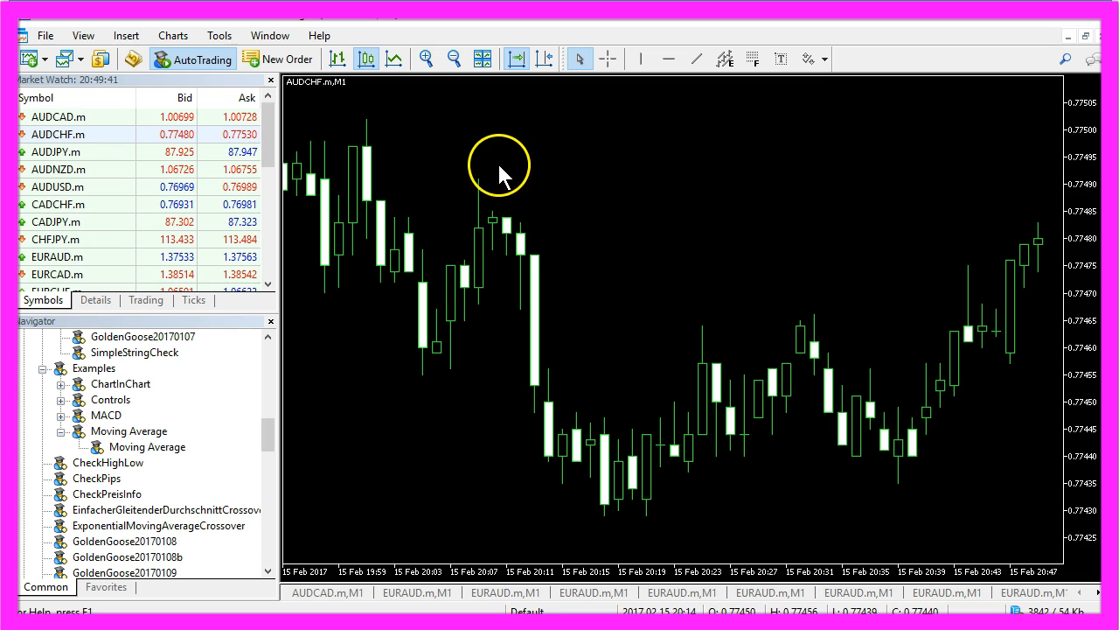
click(83, 35)
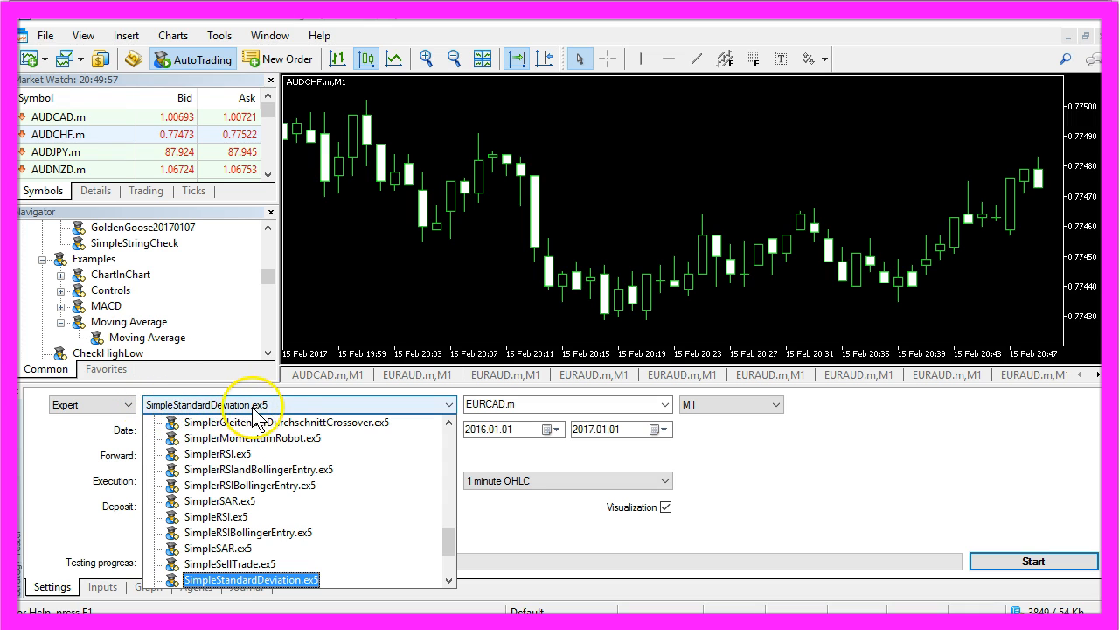
click(251, 579)
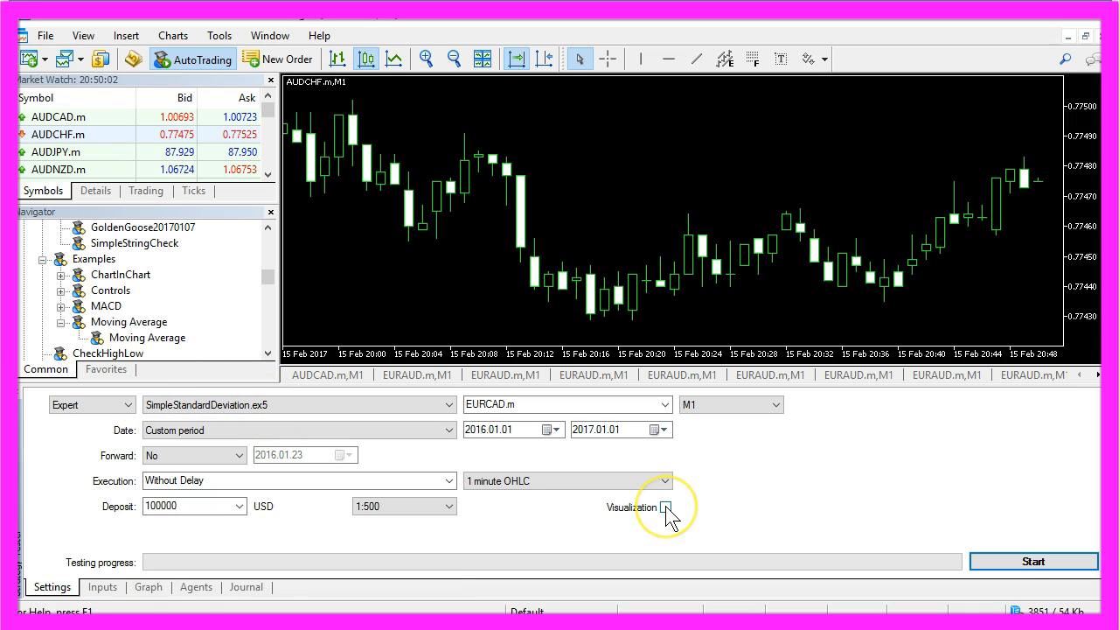
click(665, 507)
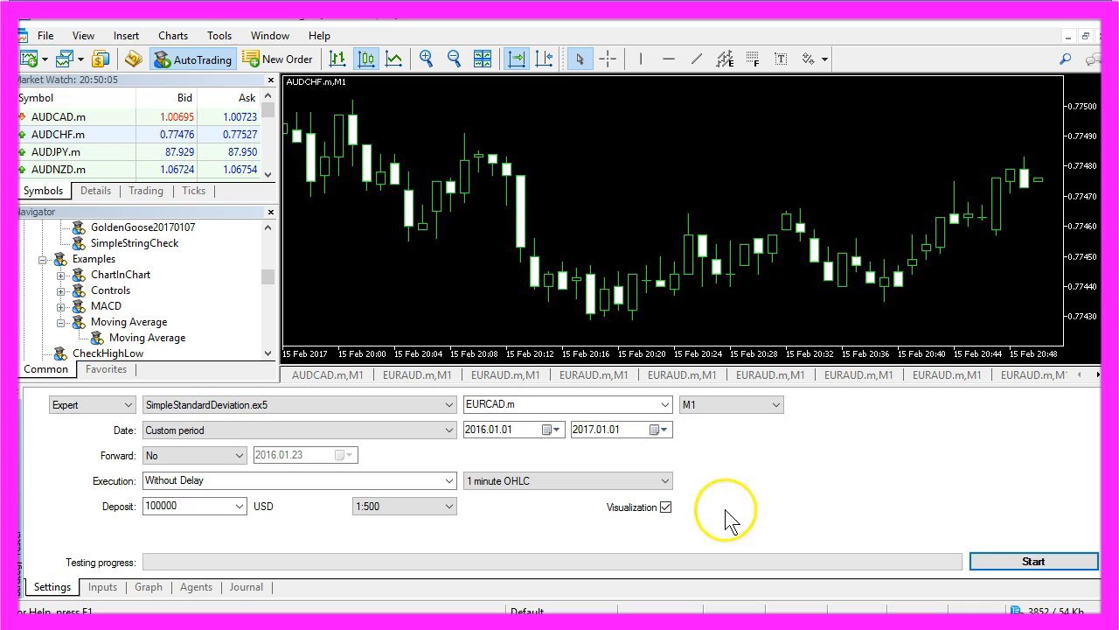
Start the backtest, pausing and resuming to watch StdDevValue beside StdDev(20), reaching 8 January
click(1033, 561)
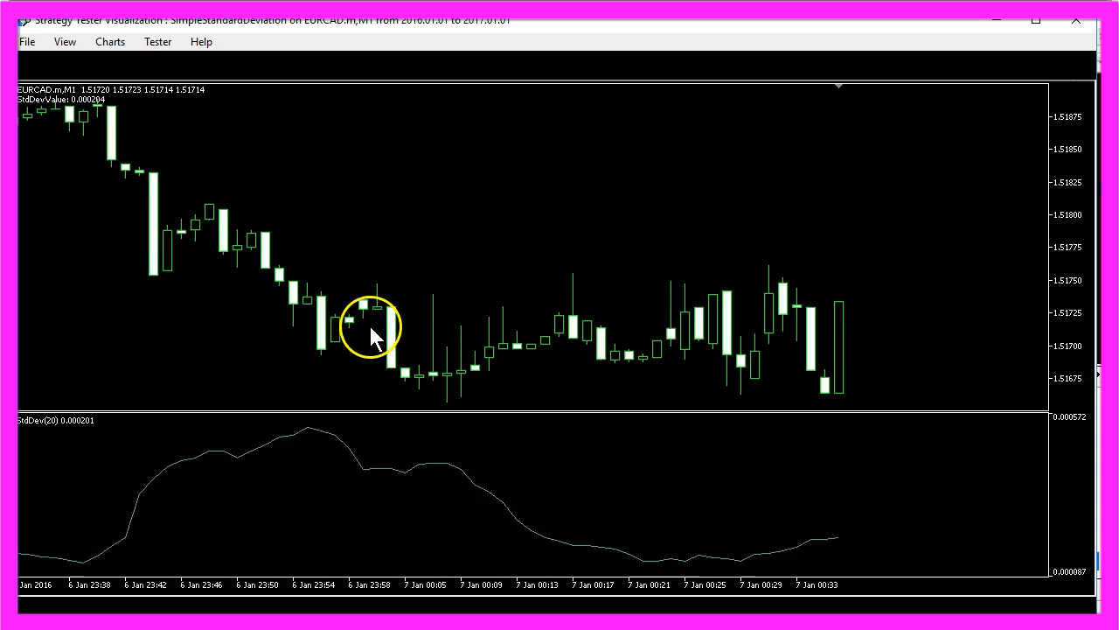
click(173, 65)
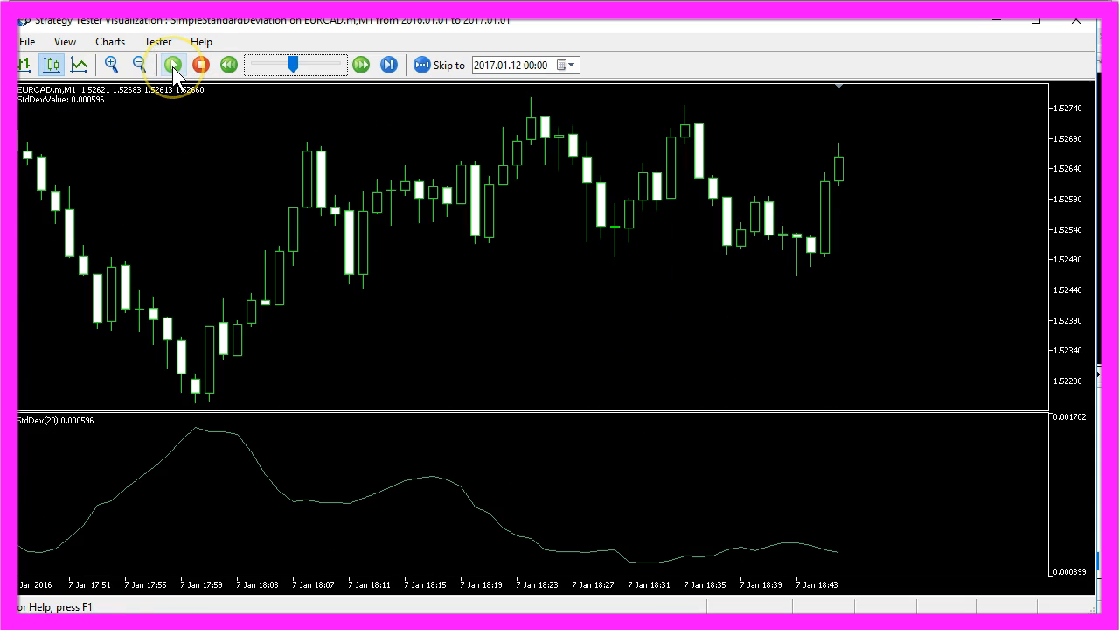
click(172, 65)
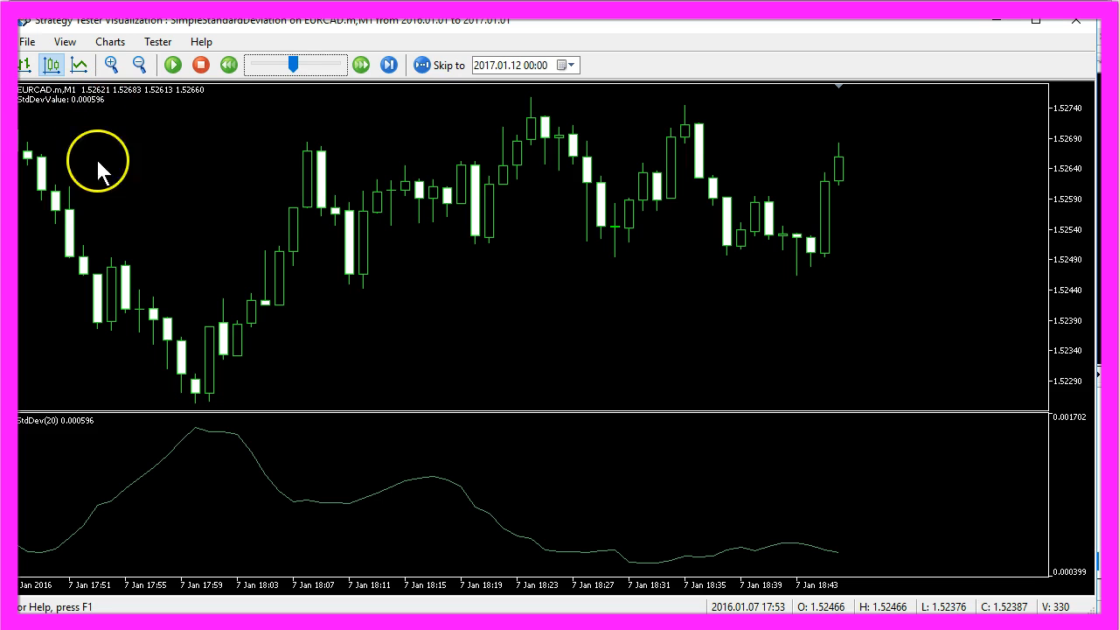
mouse_move(21, 424)
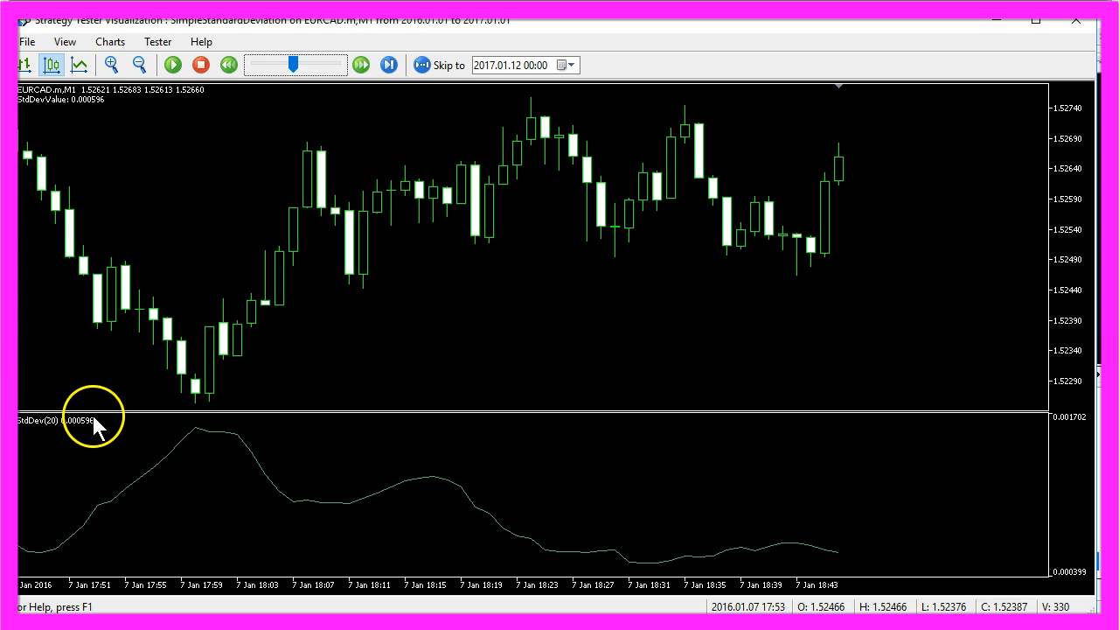
mouse_move(105, 464)
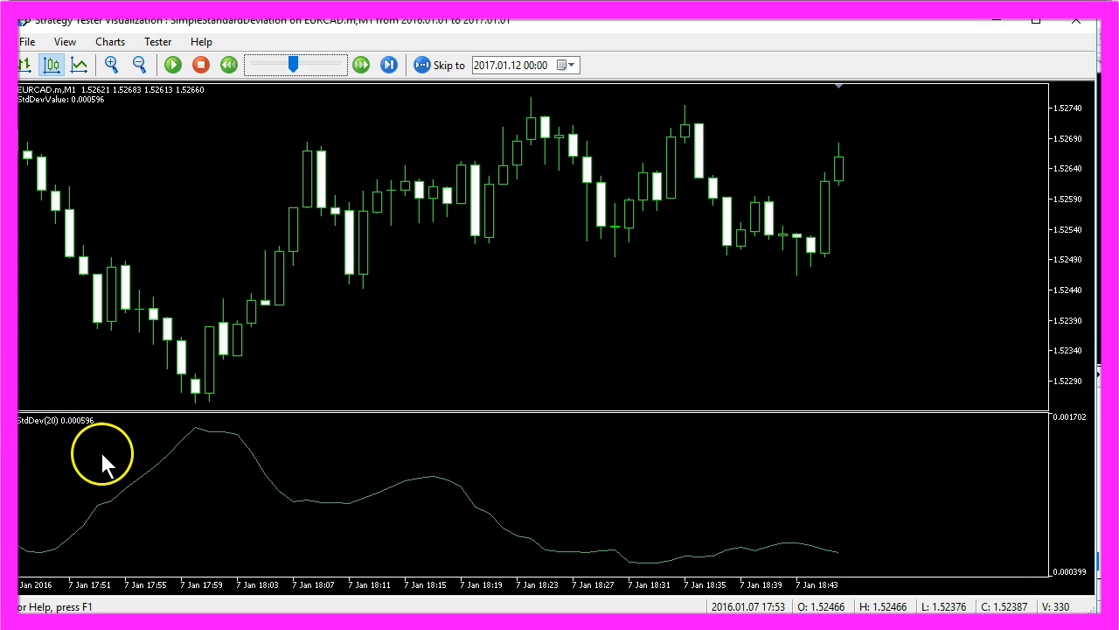
mouse_move(195, 437)
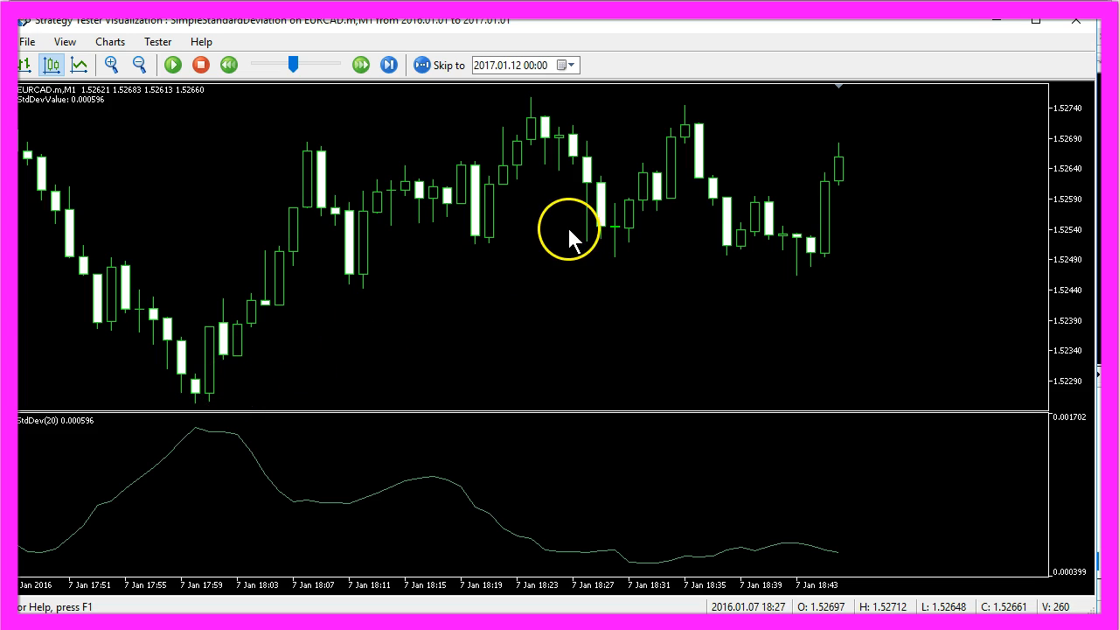
click(172, 65)
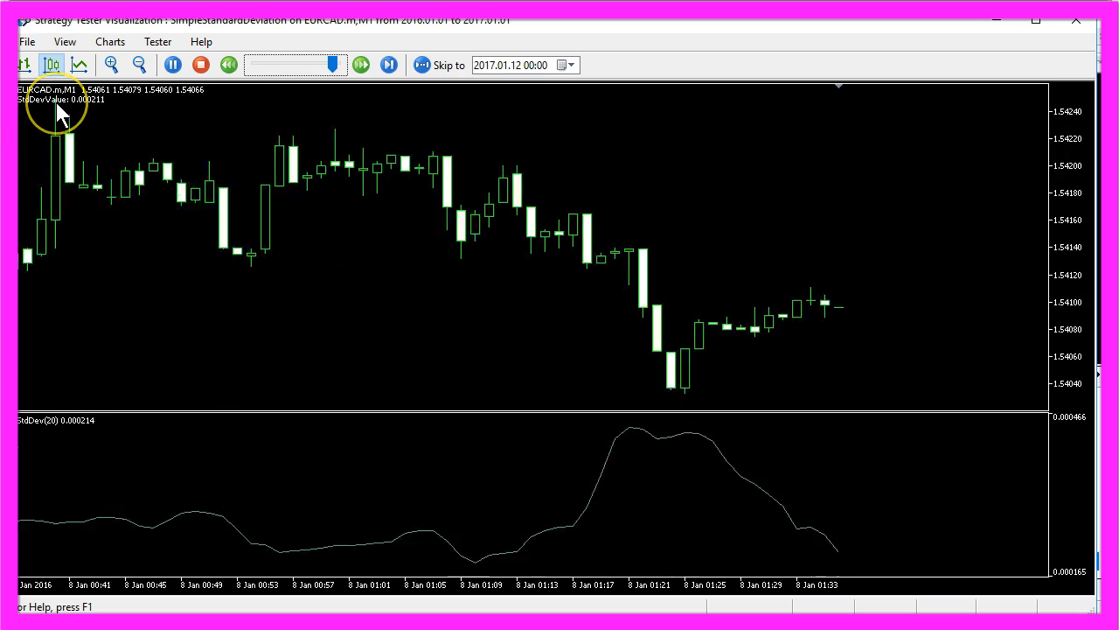
click(360, 64)
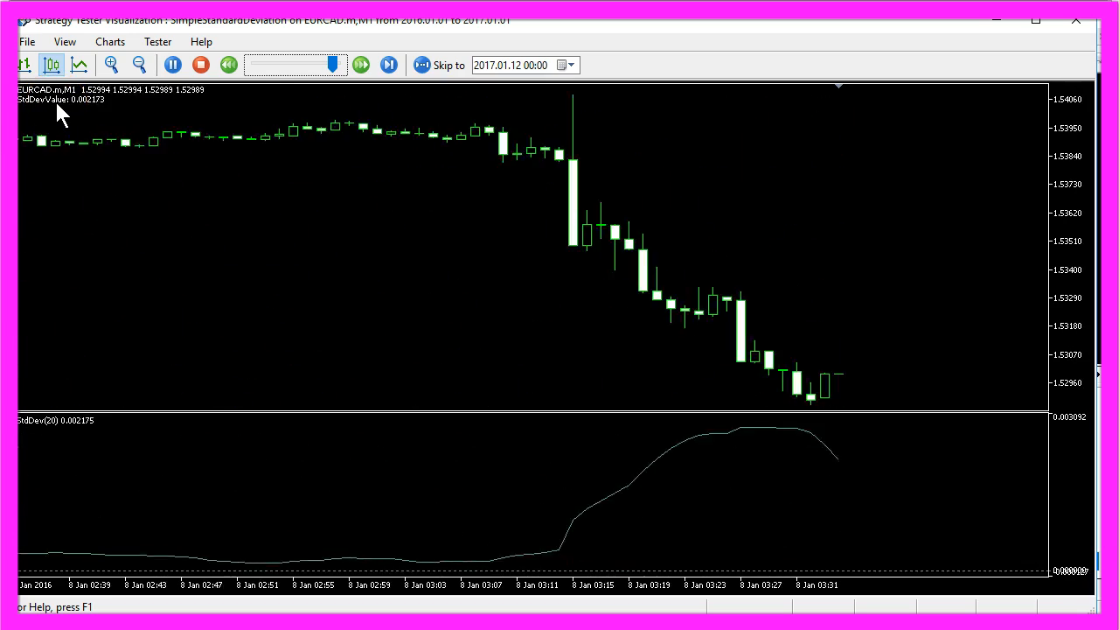